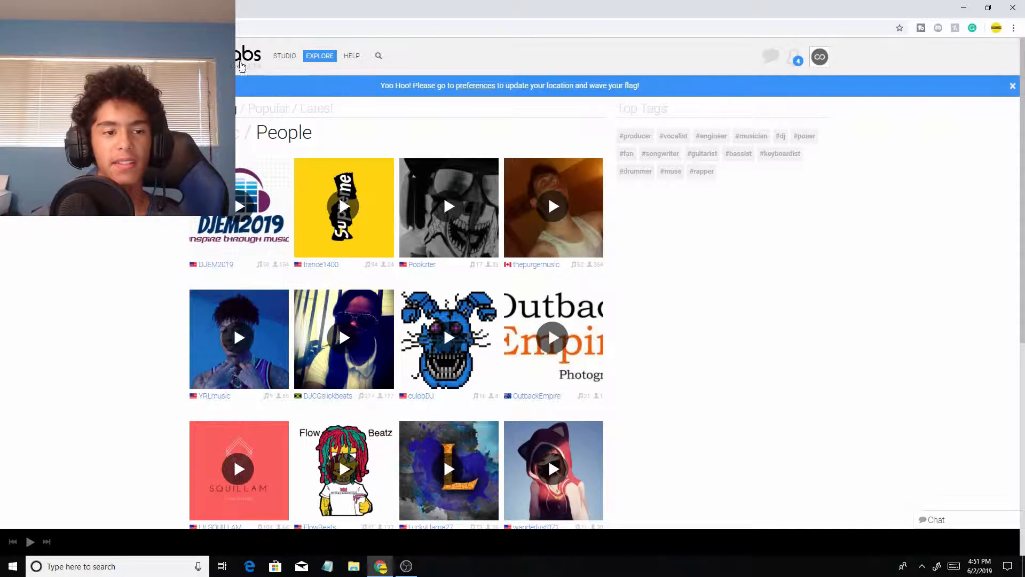
{"action": "mouse_move", "coordinate": [284, 58]}
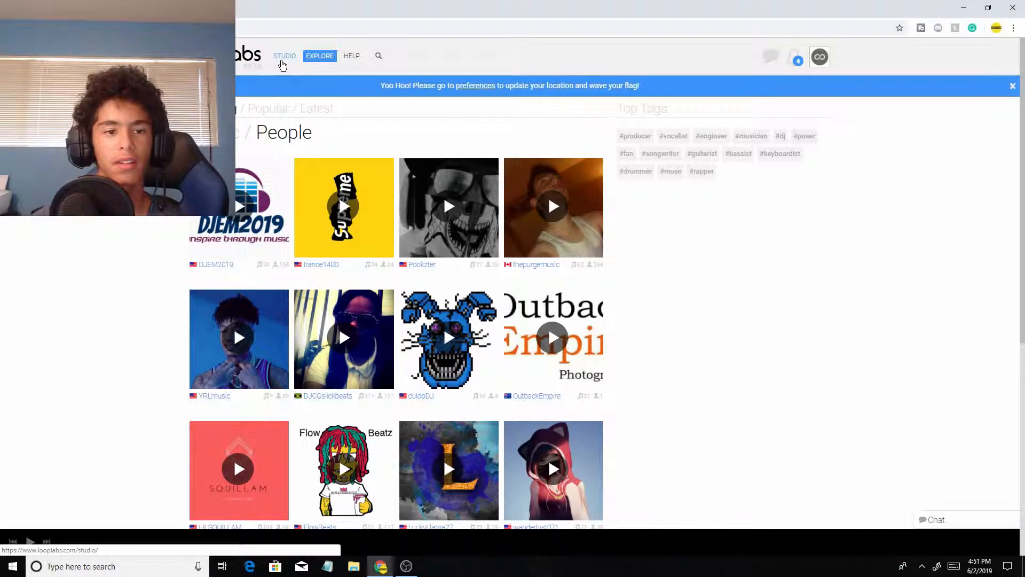
Step: Go to the Looplabs studio's getting-started page from the top navigation
{"action": "left_click", "coordinate": [284, 56]}
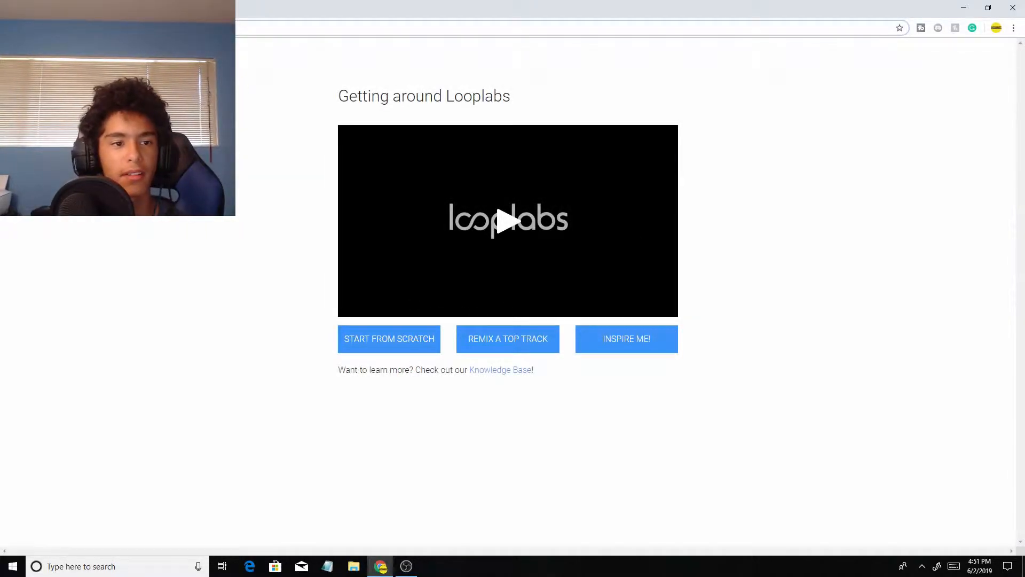
Step: Start a project from scratch and load the tracks from the saved YUH project
{"action": "left_click", "coordinate": [389, 339]}
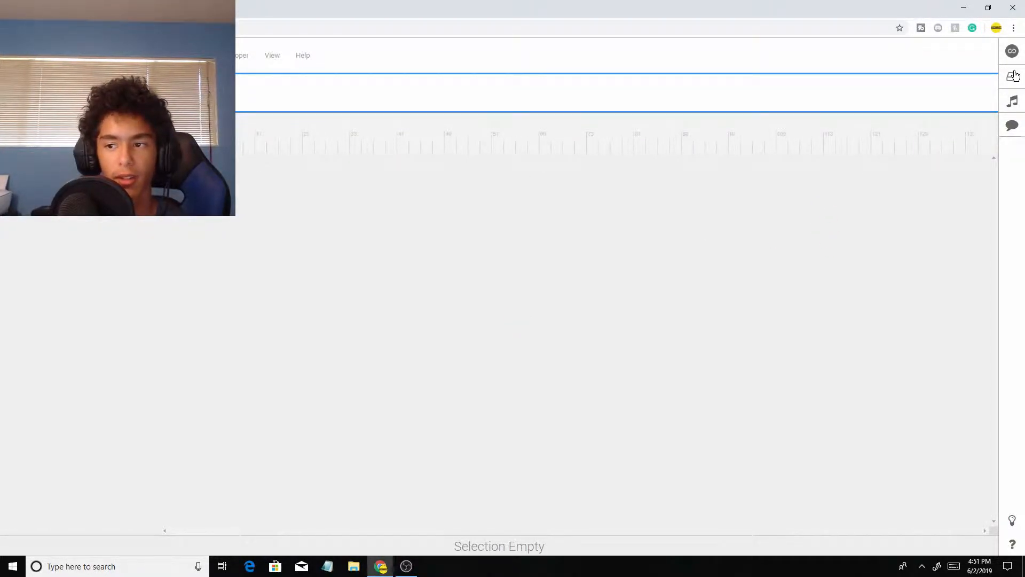
{"action": "left_click", "coordinate": [1013, 77]}
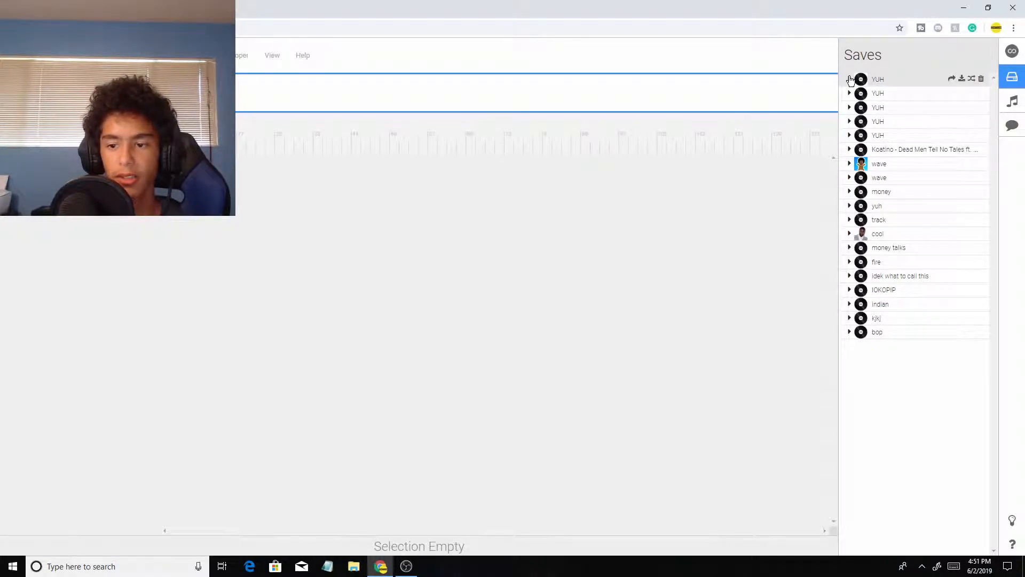
{"action": "left_click", "coordinate": [851, 79]}
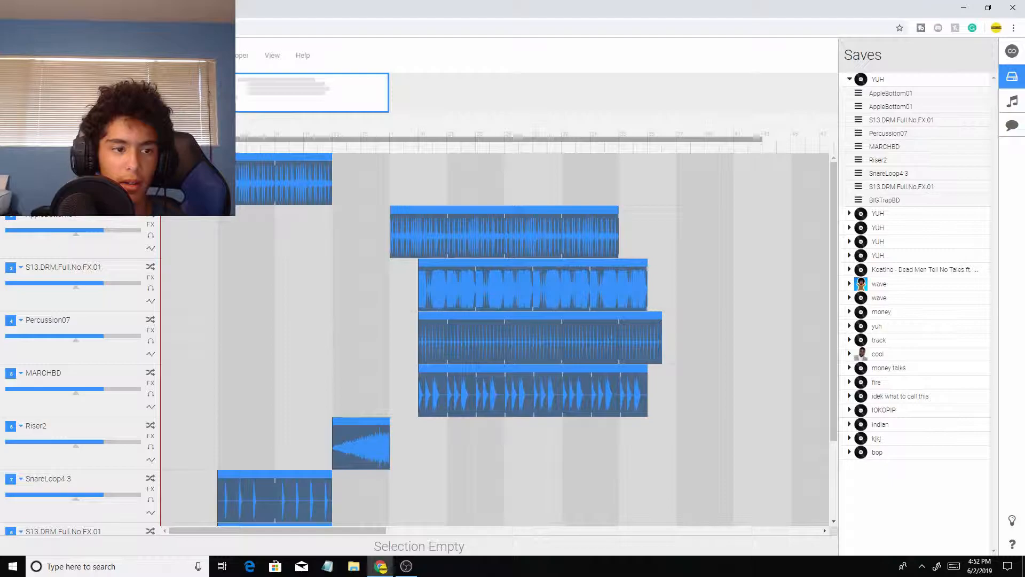
{"action": "left_click", "coordinate": [1011, 76]}
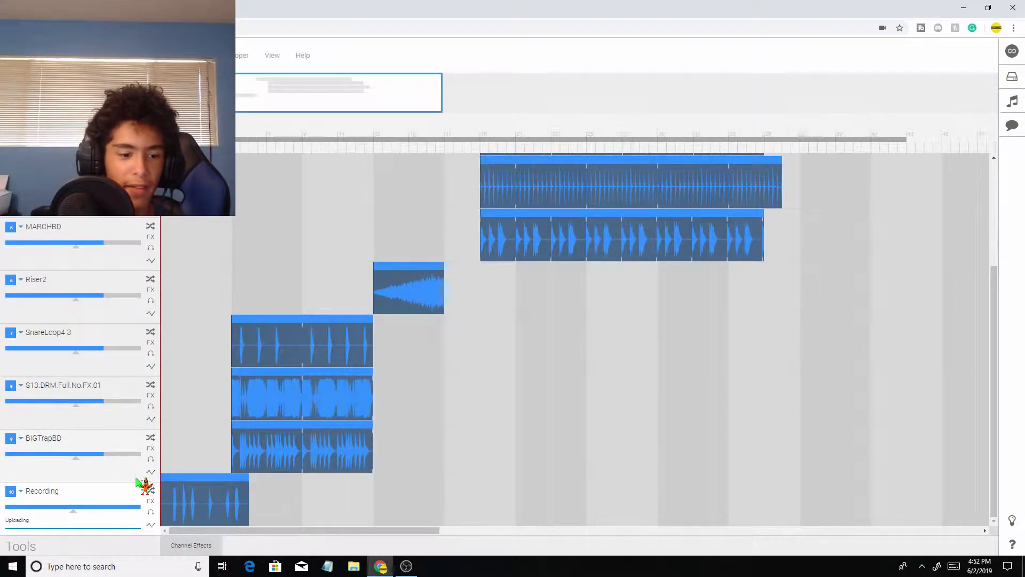
{"action": "mouse_move", "coordinate": [152, 510]}
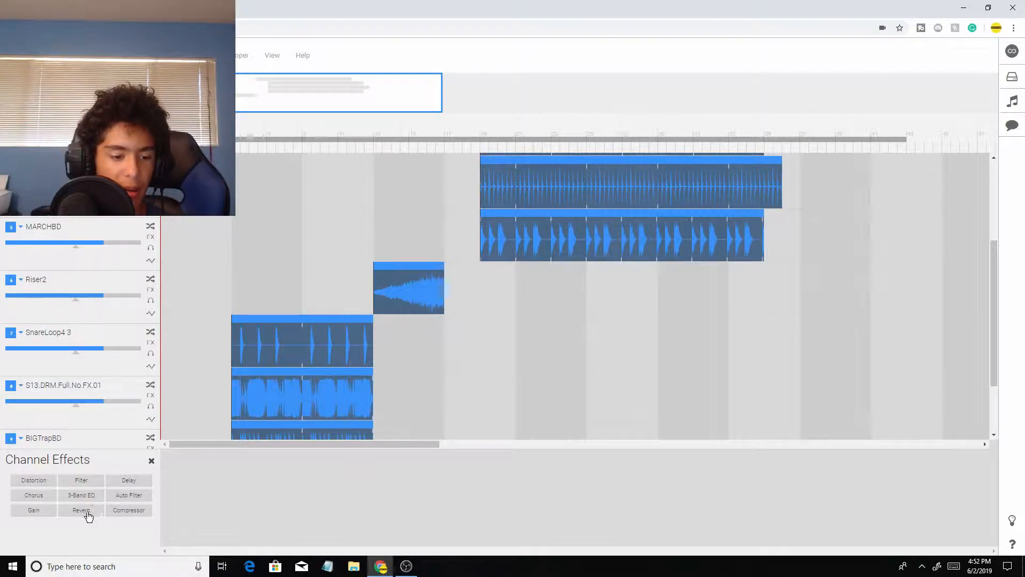
Step: Add Gain and Distortion effects to the Recording track's channel effects
{"action": "left_click", "coordinate": [33, 510]}
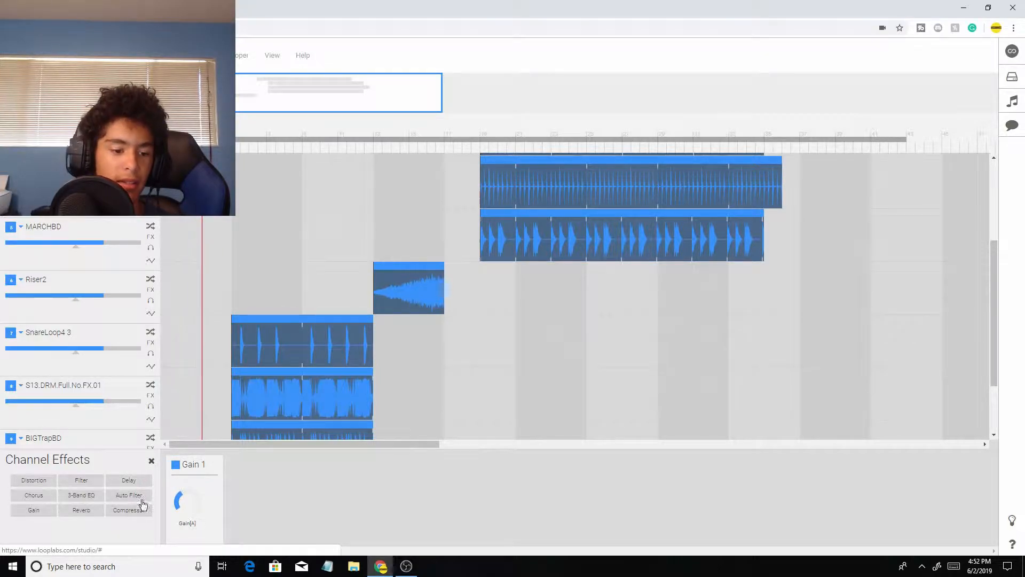
{"action": "left_click", "coordinate": [33, 480]}
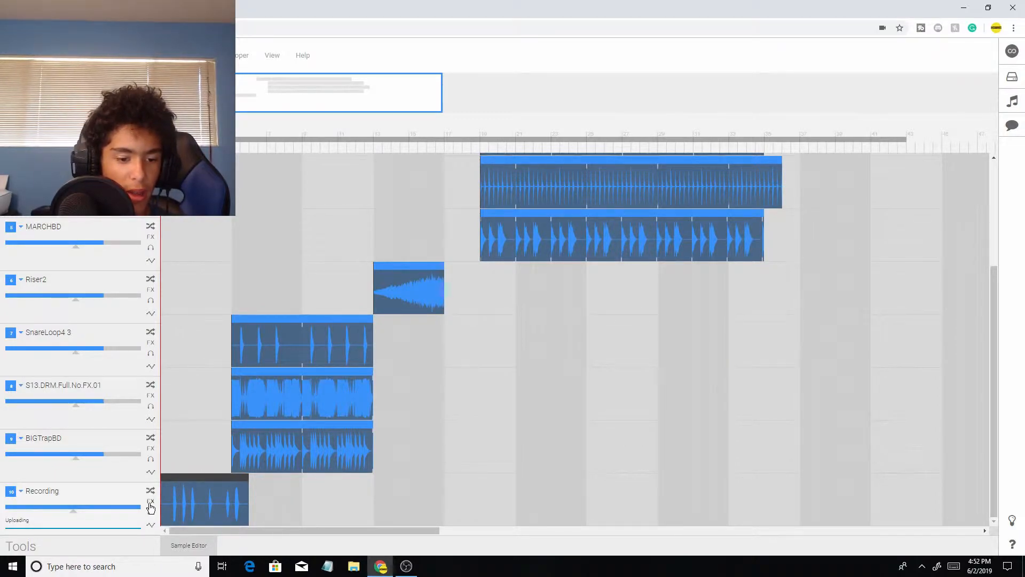
Step: Try chorus, compressor and delay effects on the Recording track, removing each along with the gain
{"action": "left_click", "coordinate": [150, 503]}
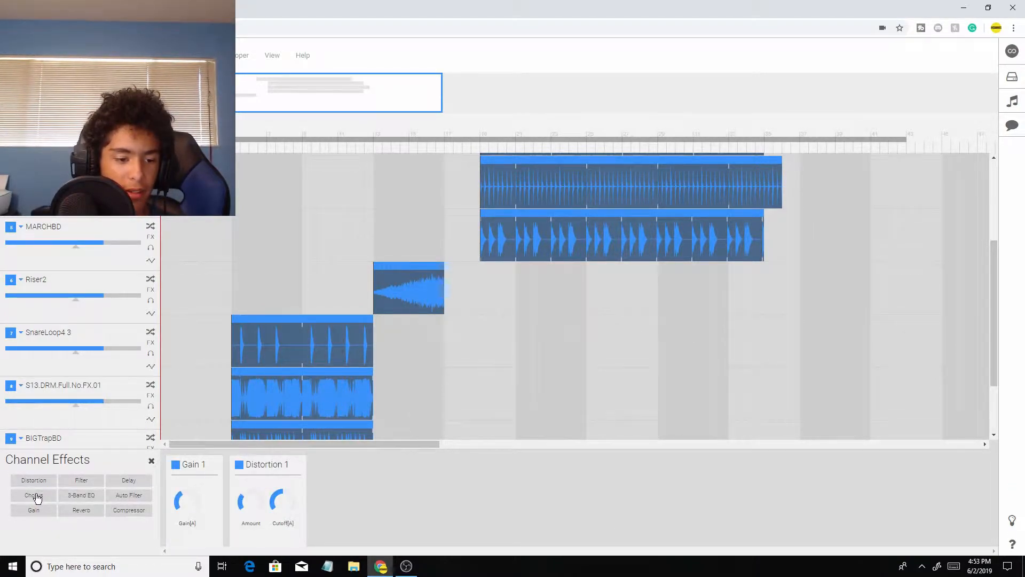
{"action": "left_click", "coordinate": [33, 495]}
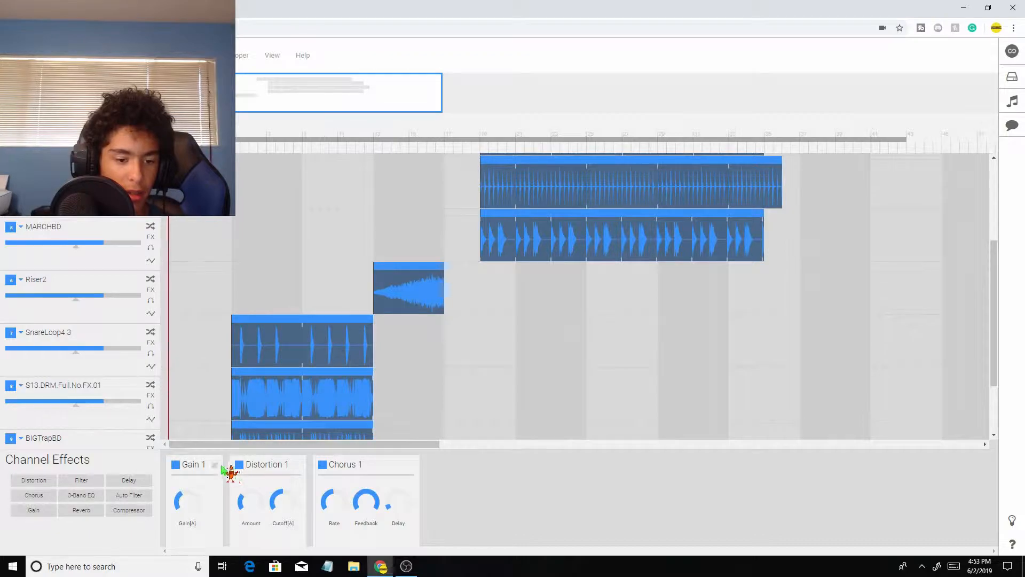
{"action": "left_click", "coordinate": [214, 465]}
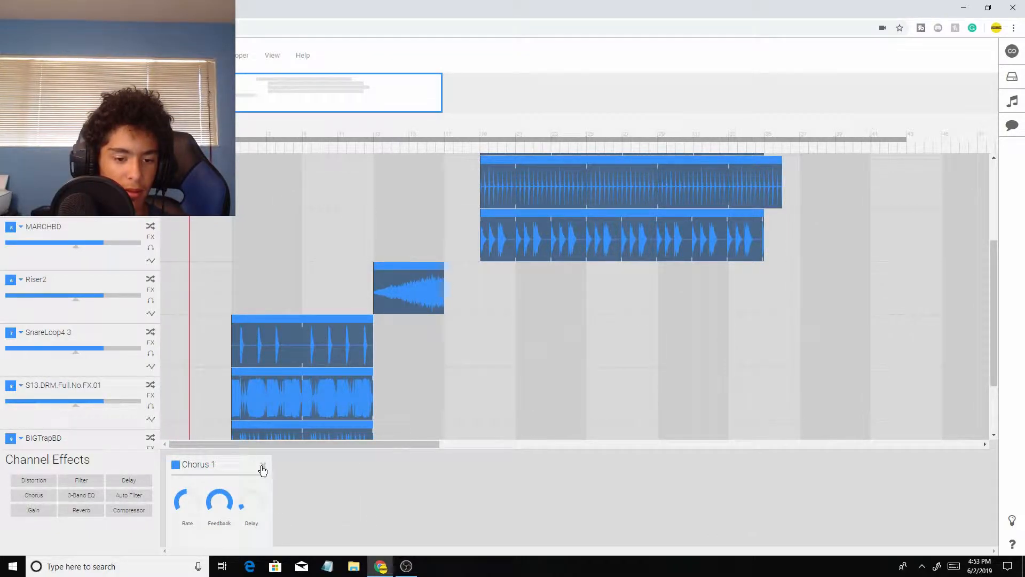
{"action": "left_click", "coordinate": [128, 509]}
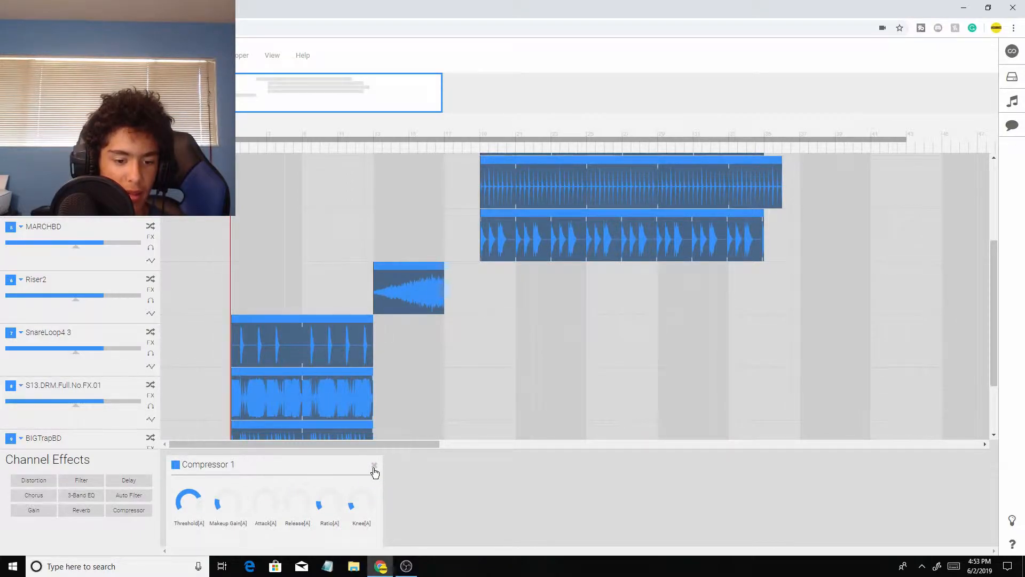
{"action": "left_click", "coordinate": [129, 480]}
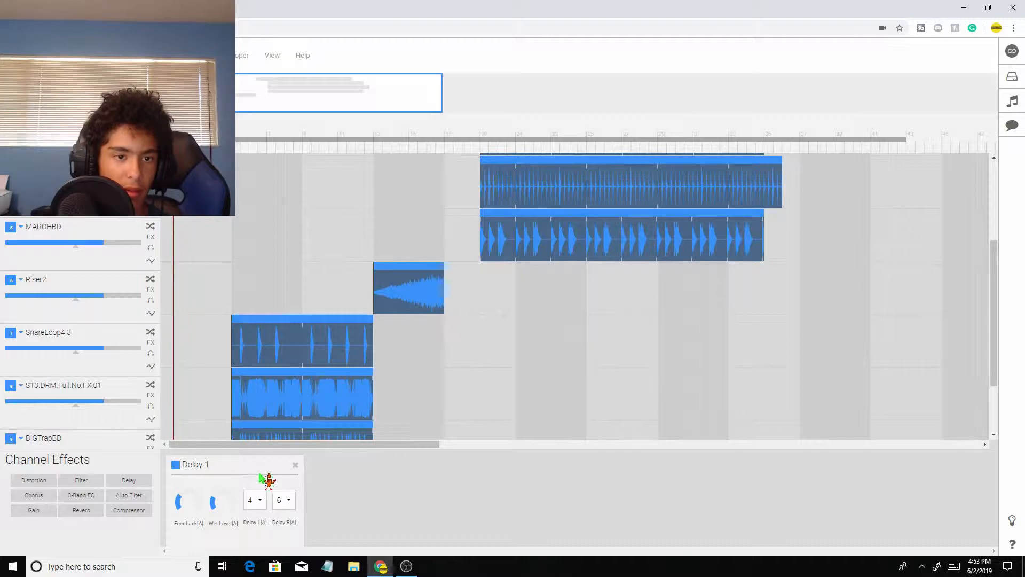
{"action": "left_click", "coordinate": [295, 464]}
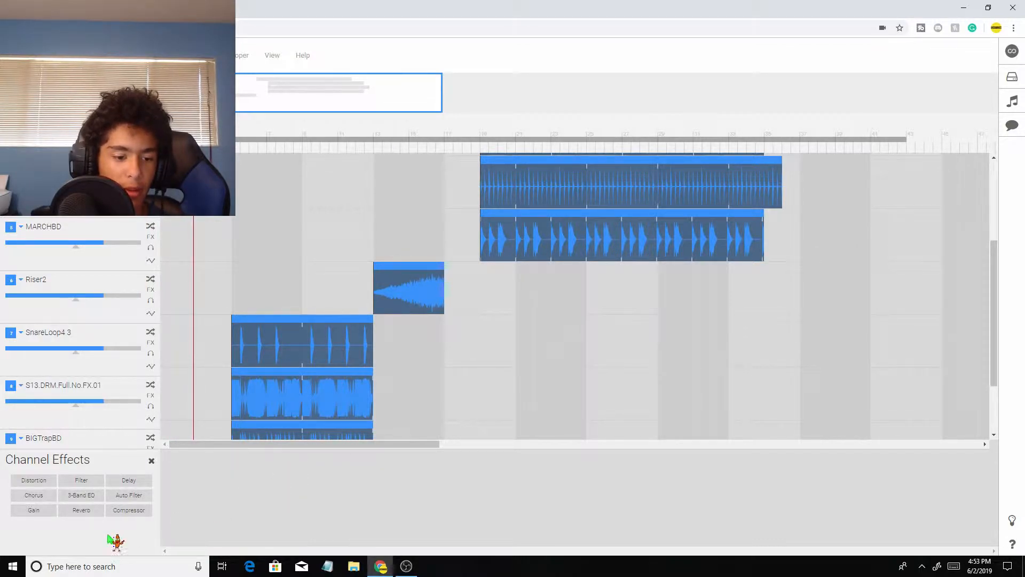
Step: Try a reverb with the Echo Chamber impulse on the vocal, then remove it
{"action": "left_click", "coordinate": [82, 510]}
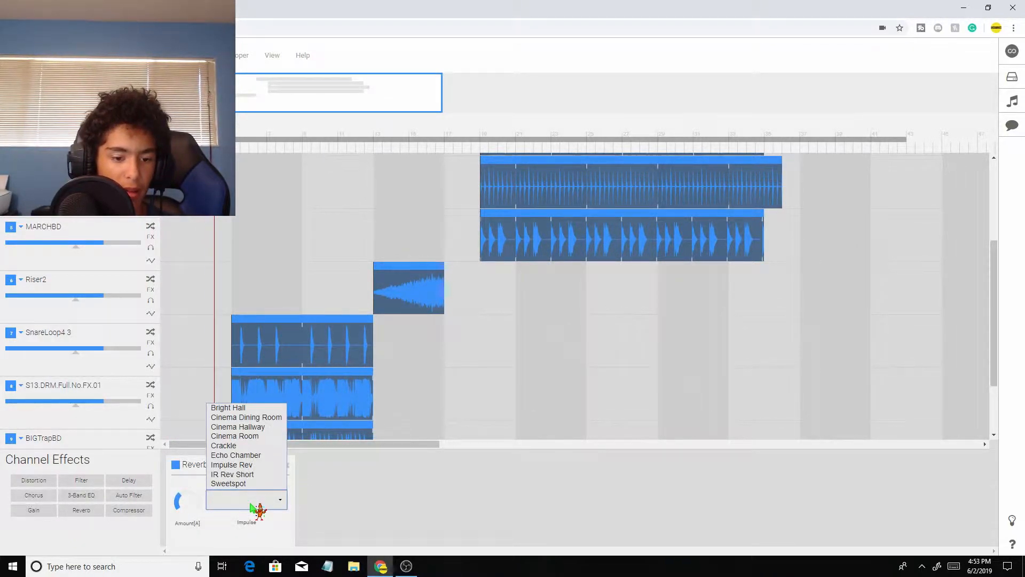
{"action": "left_click", "coordinate": [236, 455]}
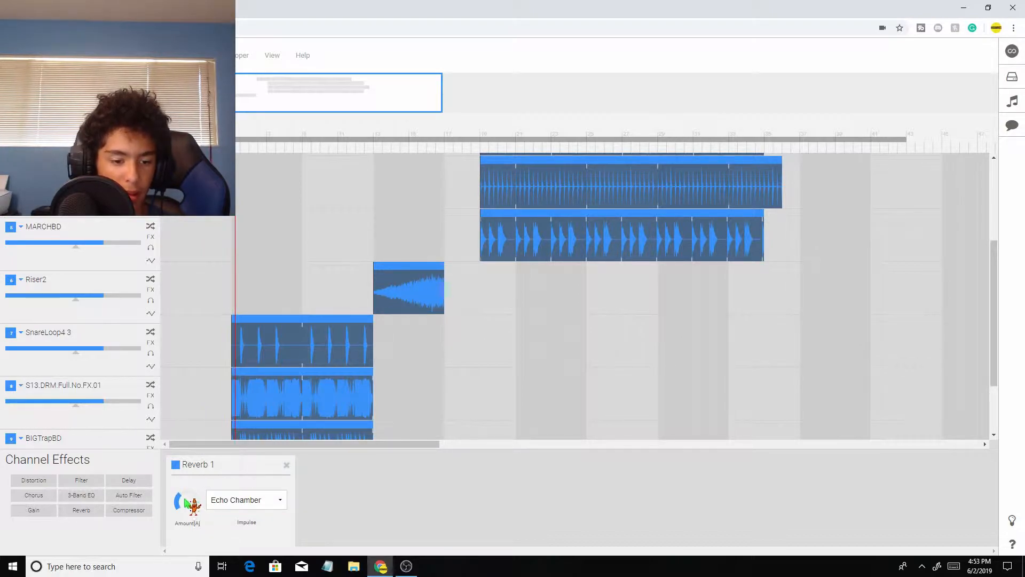
{"action": "left_click", "coordinate": [287, 464]}
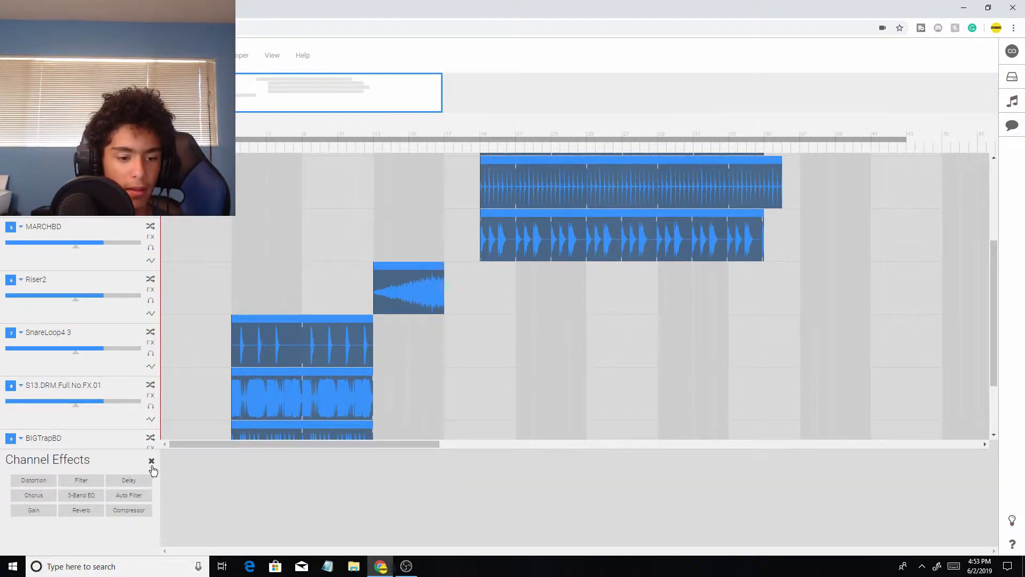
Step: Raise the recorded vocal's pitch by +12 semitones in the Sample Editor
{"action": "left_click", "coordinate": [151, 463]}
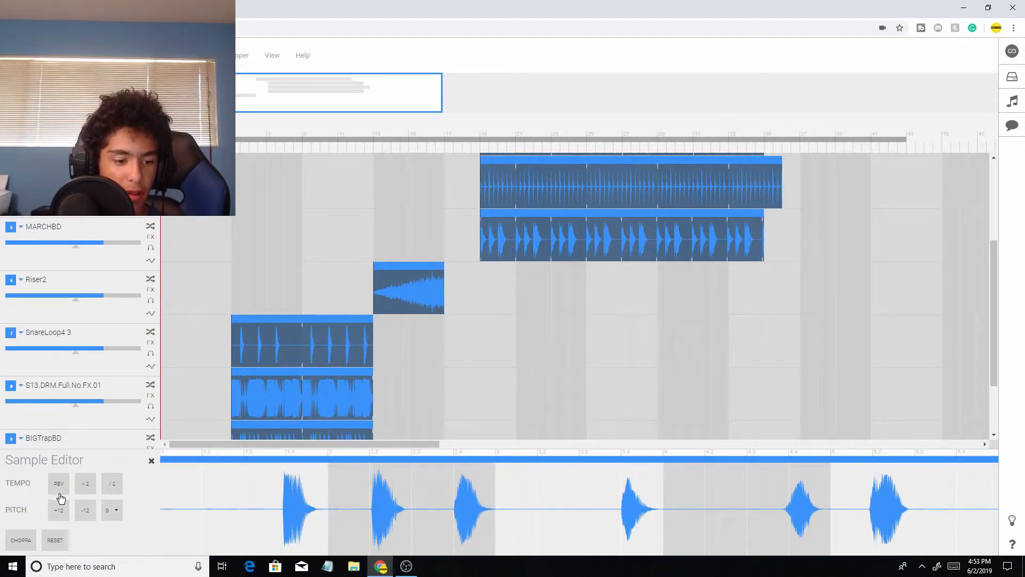
{"action": "left_click", "coordinate": [57, 510]}
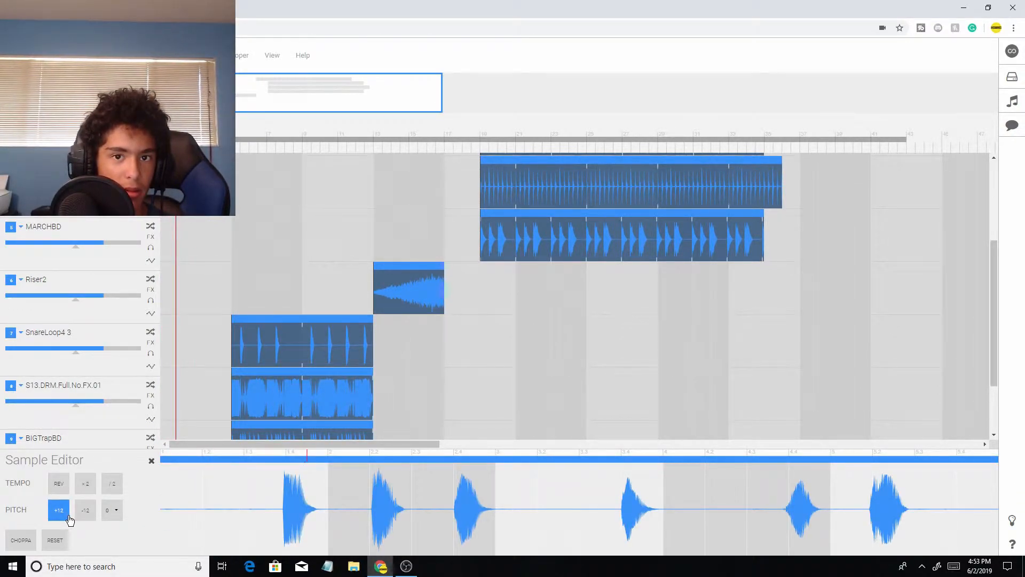
{"action": "left_click", "coordinate": [85, 510]}
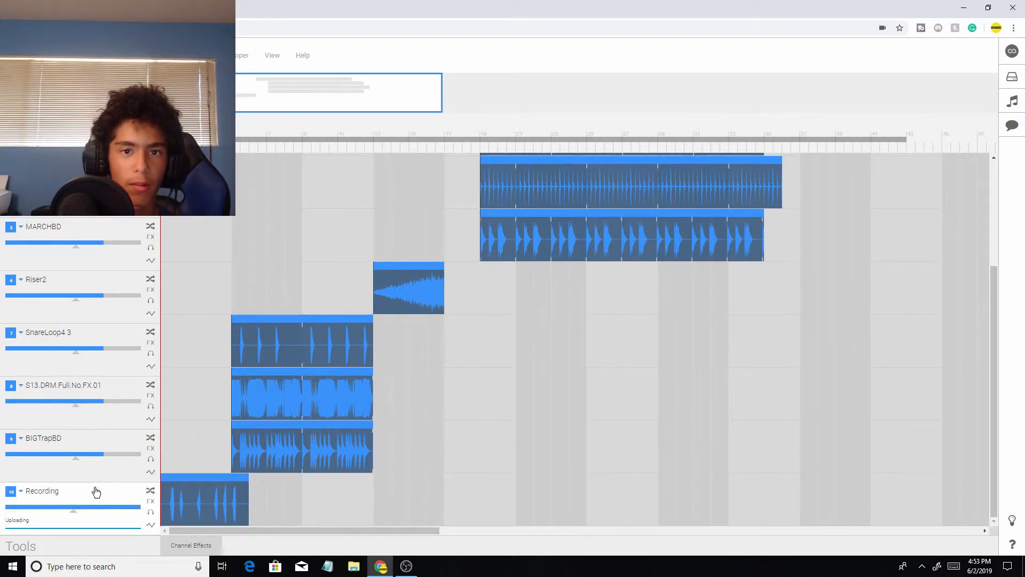
{"action": "mouse_move", "coordinate": [77, 383]}
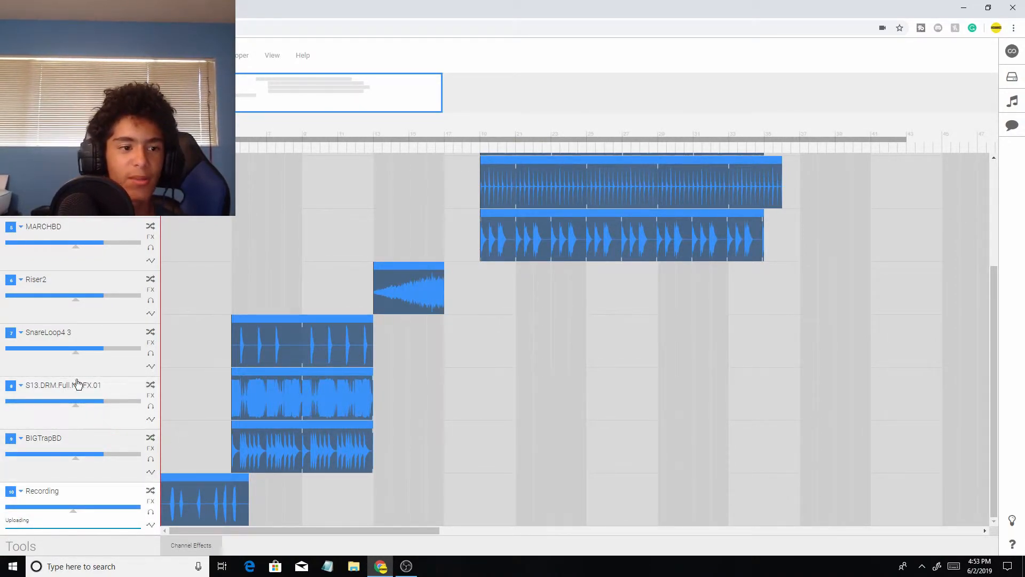